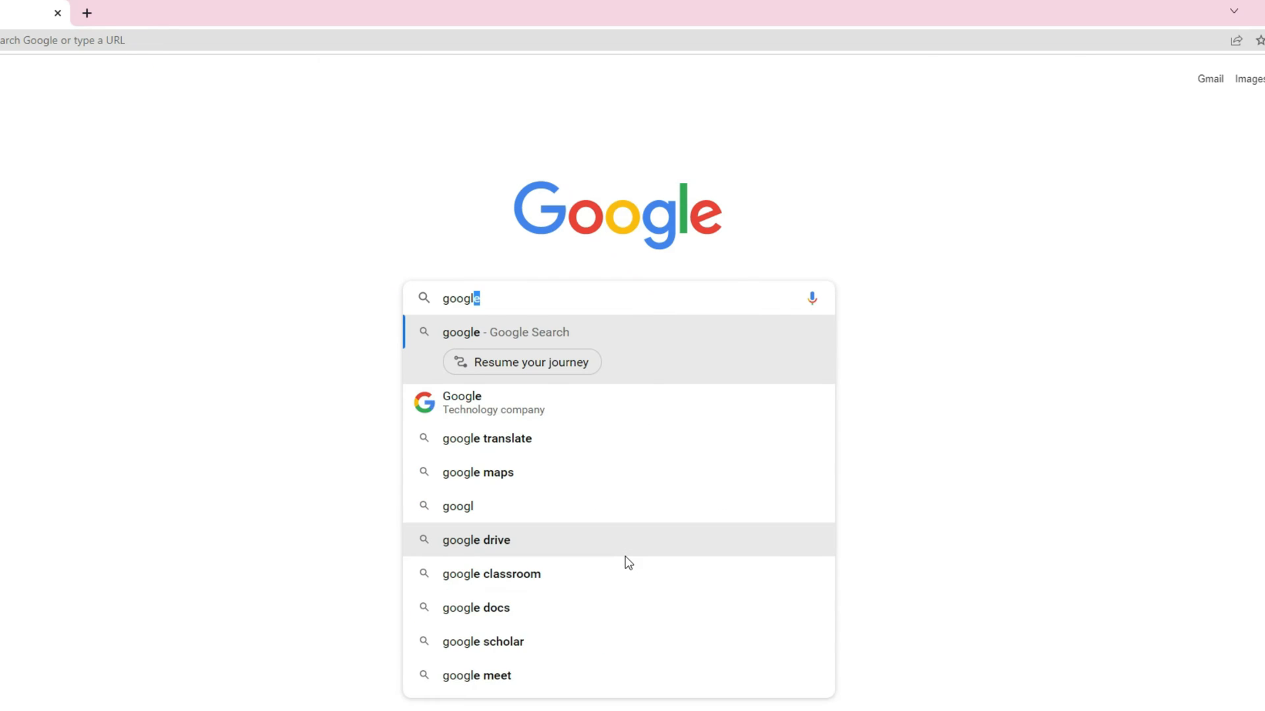
Search Google for 'google drive' and open the Google Drive website.
left_click(475, 540)
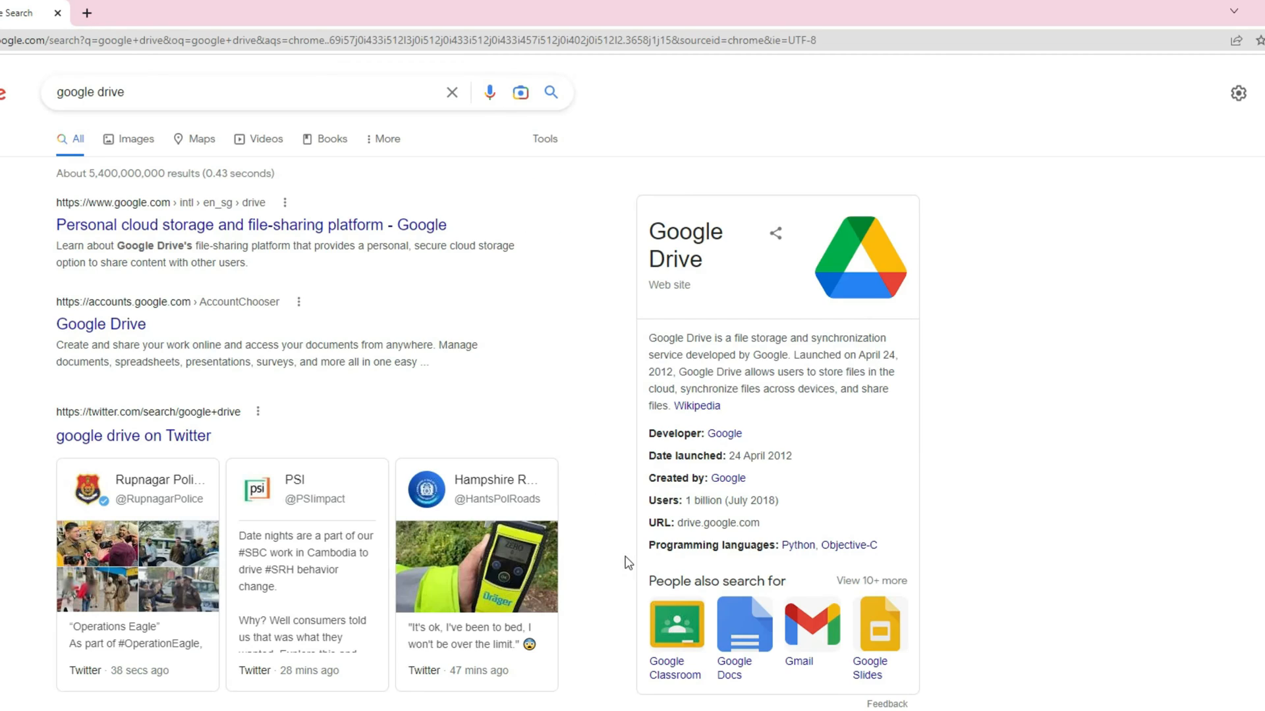
left_click(101, 323)
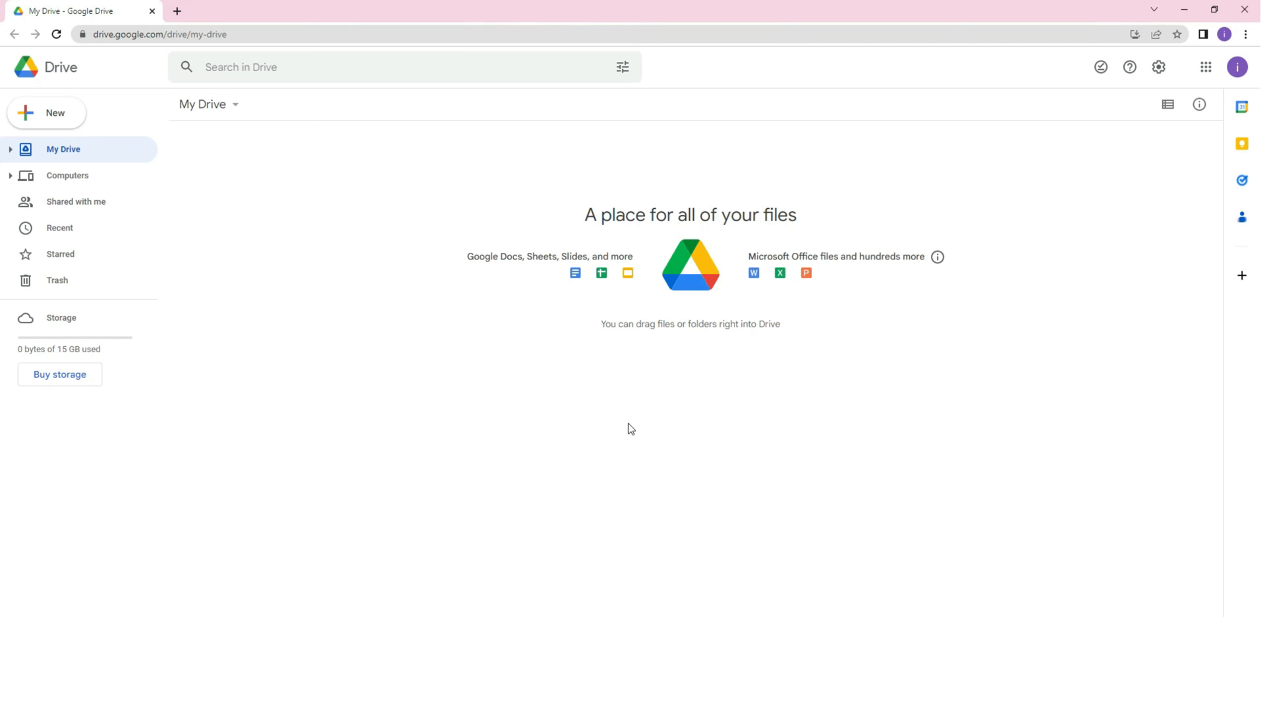
mouse_move(621, 417)
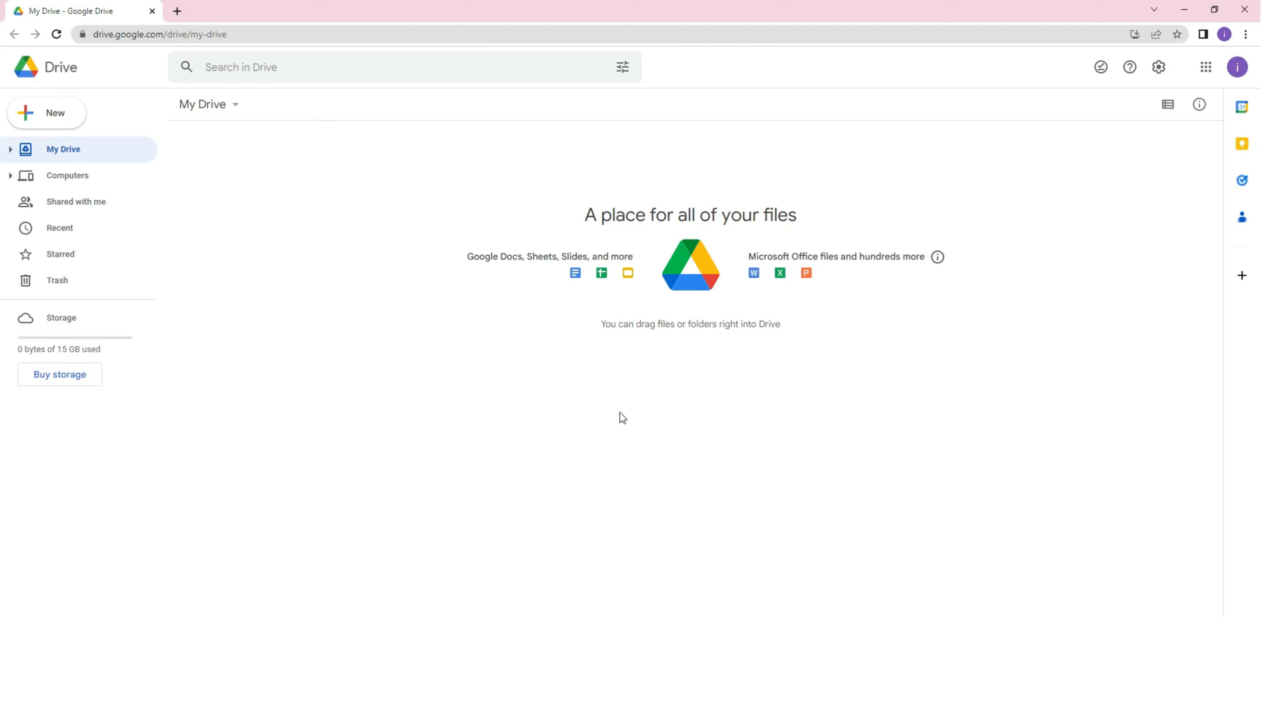
Open Drive's Backups list and select the Galaxy S10 backup from Nov 4, 2022.
left_click(60, 318)
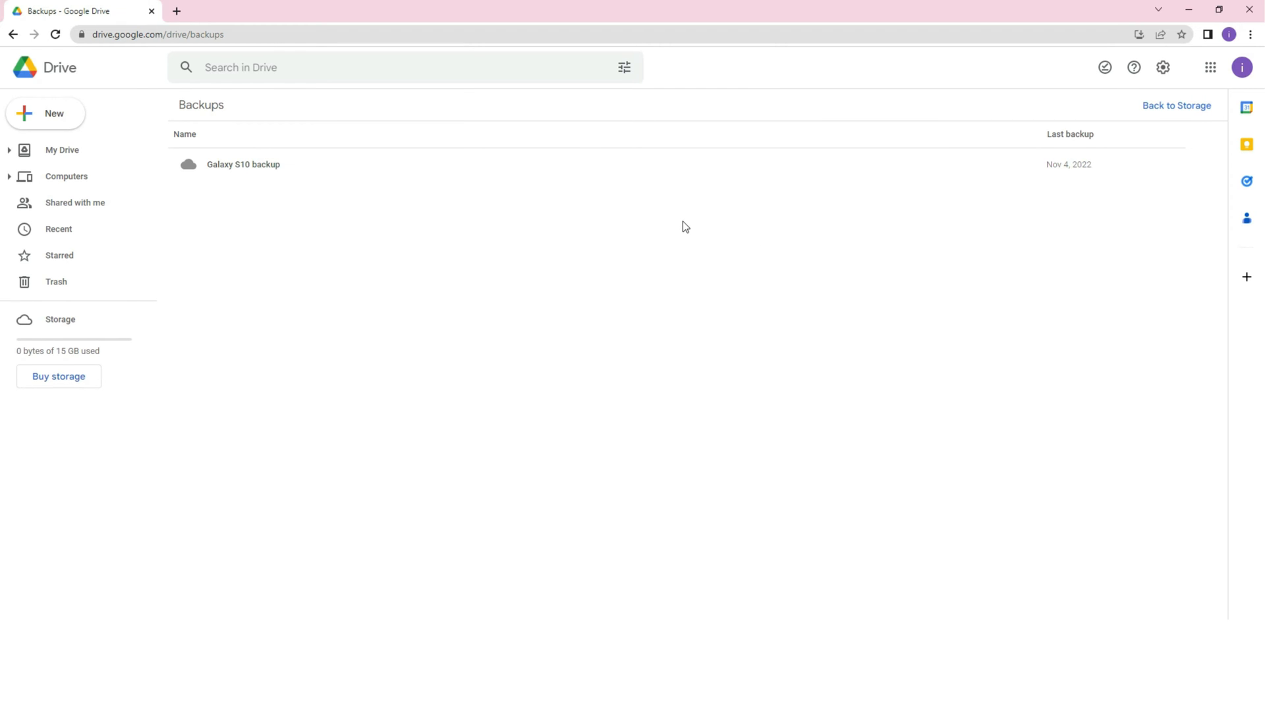
mouse_move(265, 165)
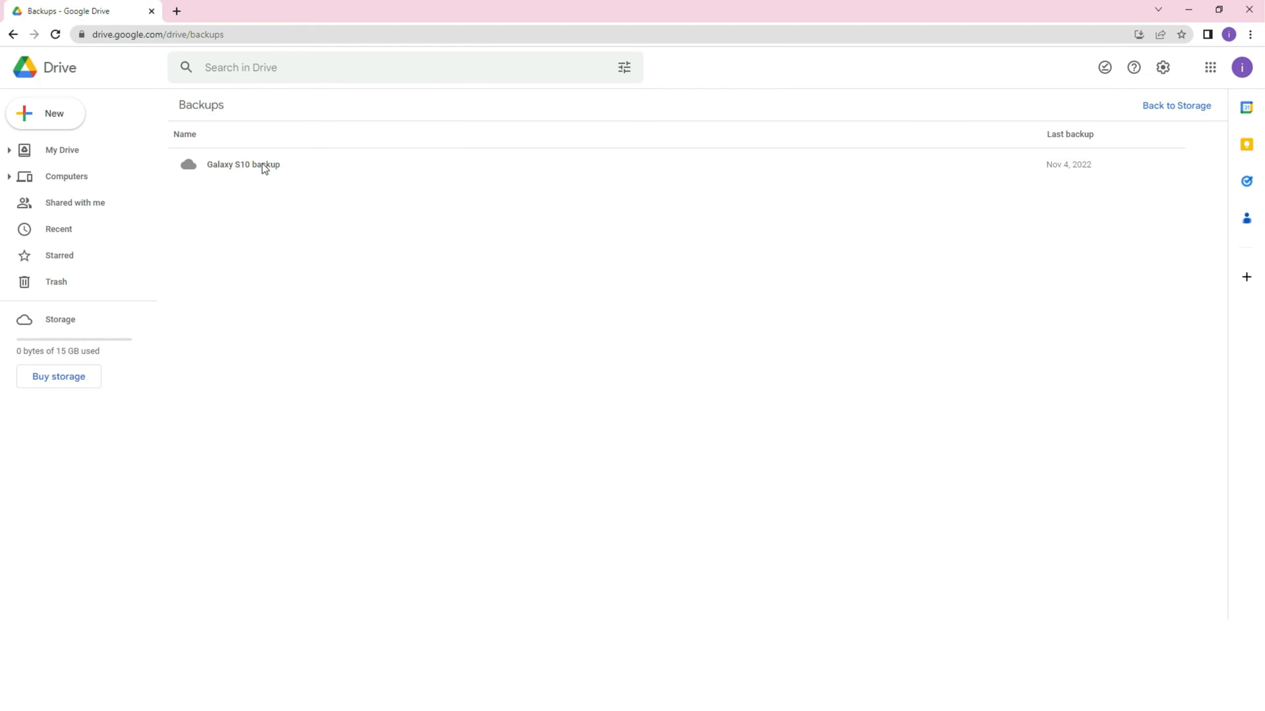
left_click(243, 164)
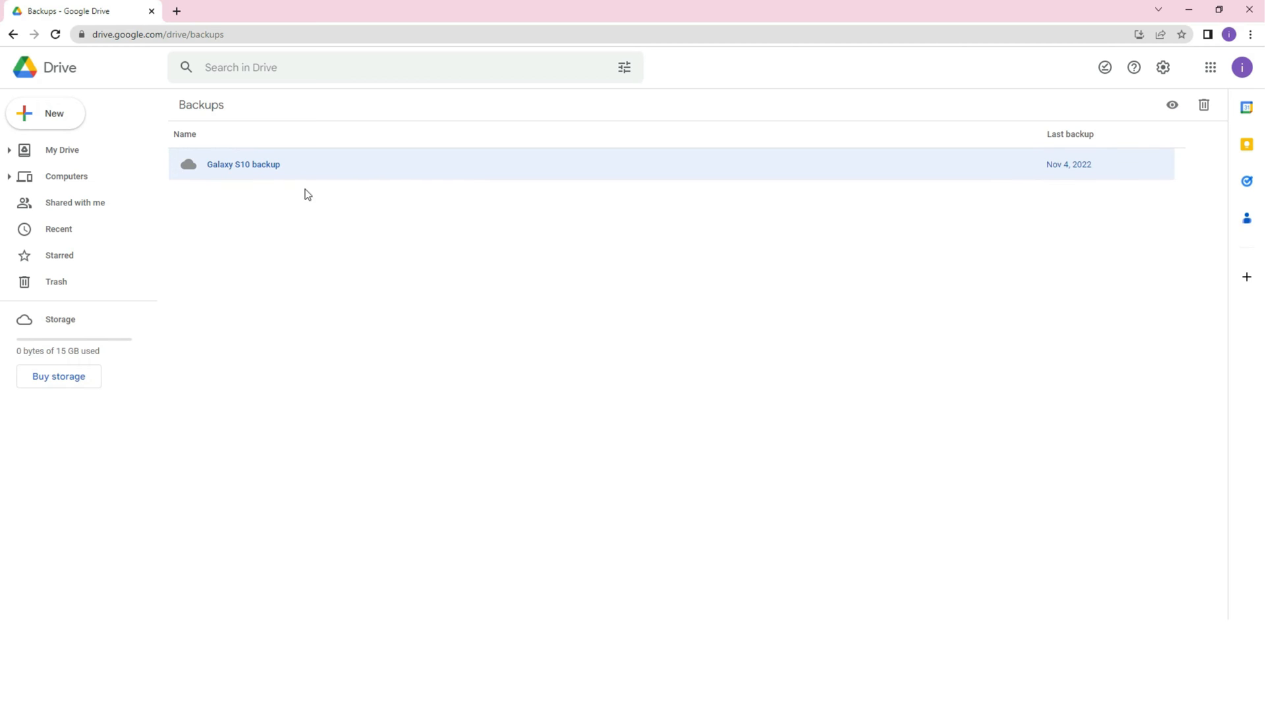
mouse_move(331, 202)
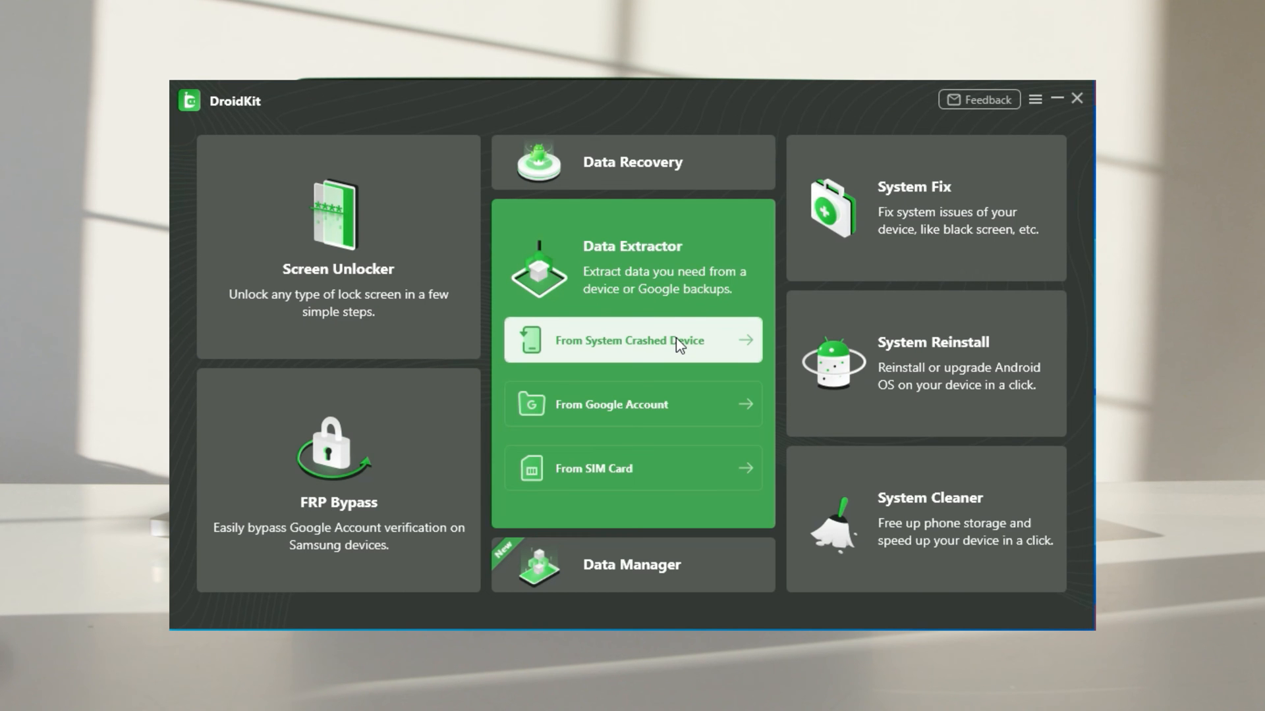
mouse_move(614, 312)
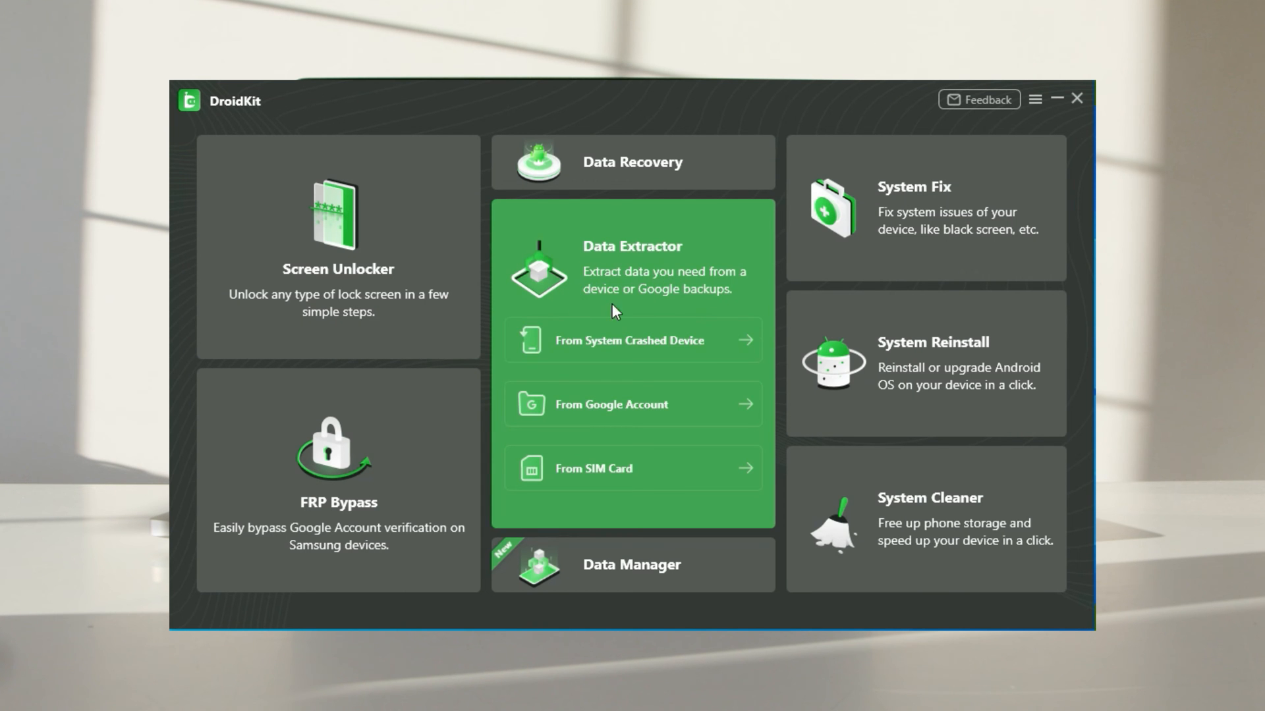
mouse_move(737, 305)
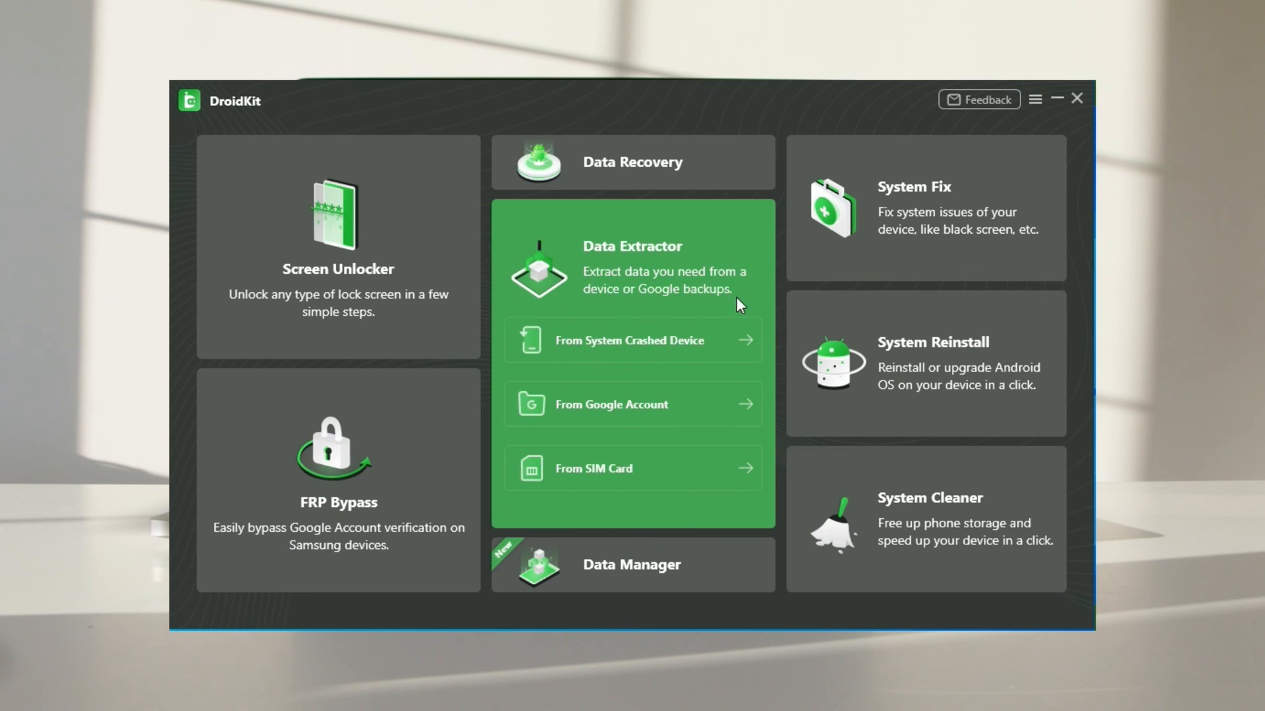
mouse_move(649, 320)
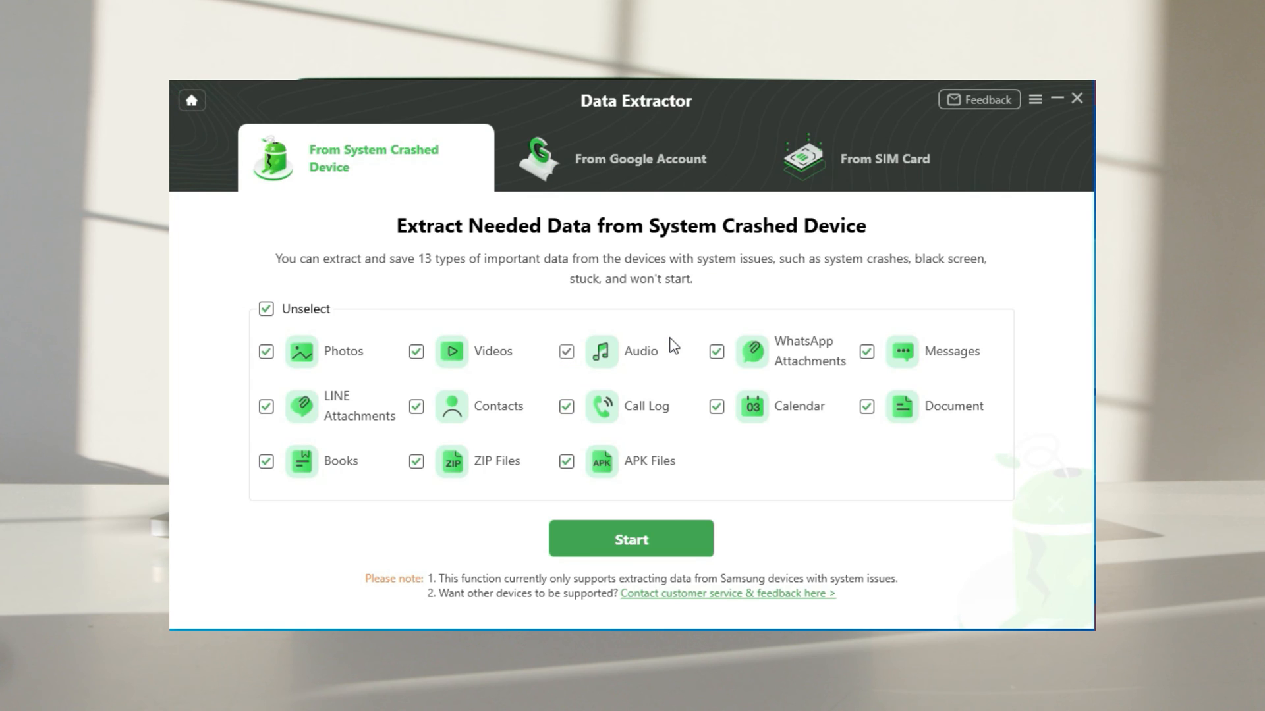
mouse_move(480, 321)
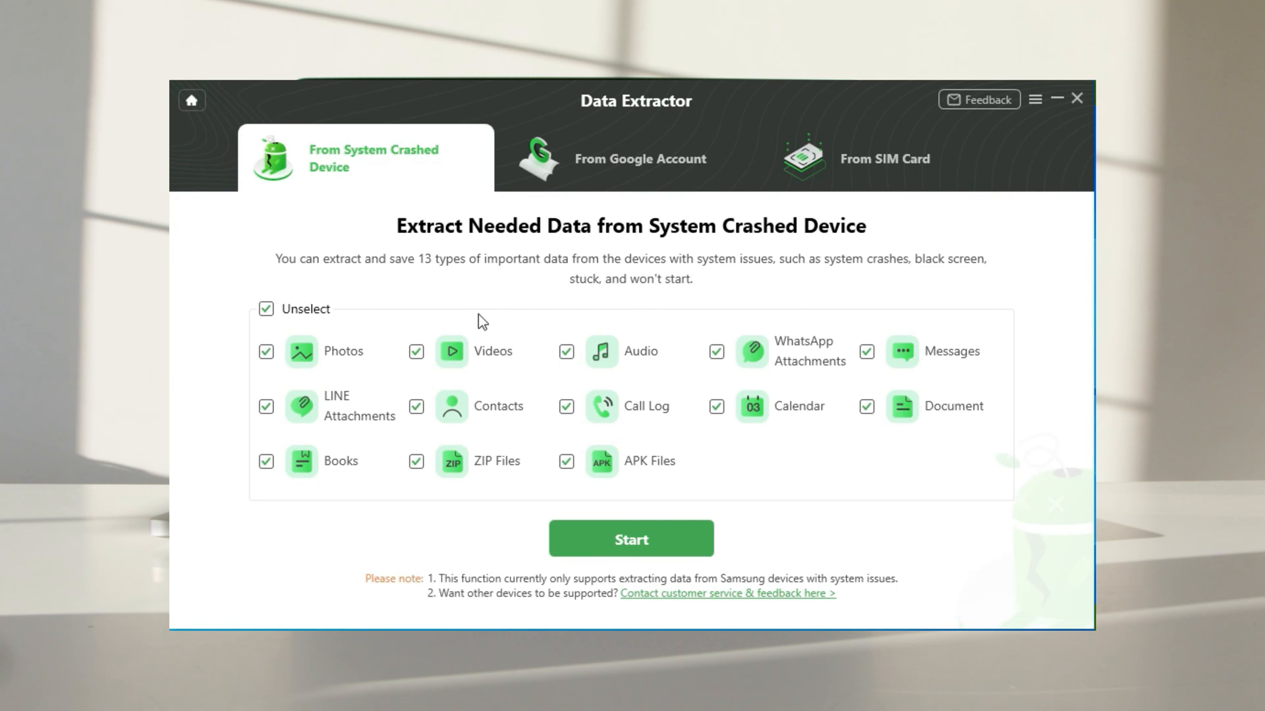
mouse_move(661, 560)
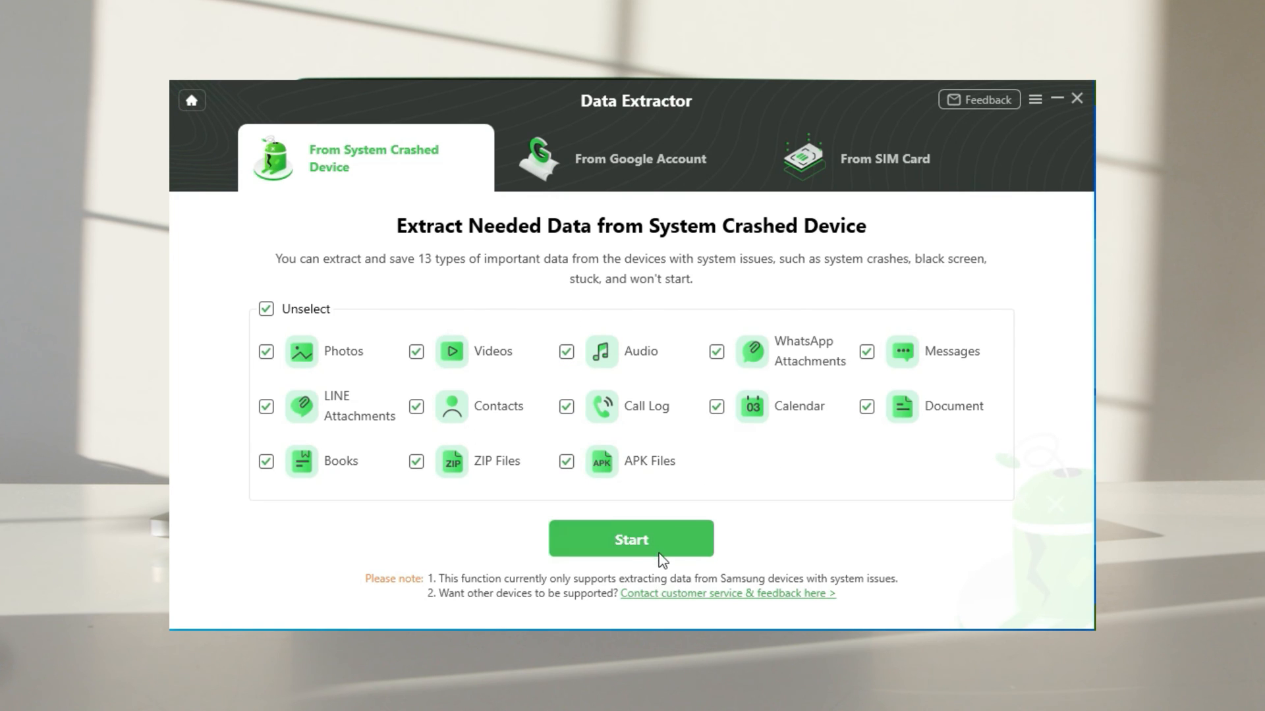
Download firmware for PDA code G973USQS6HVA1 and repair the crashed Galaxy S10's system.
left_click(630, 539)
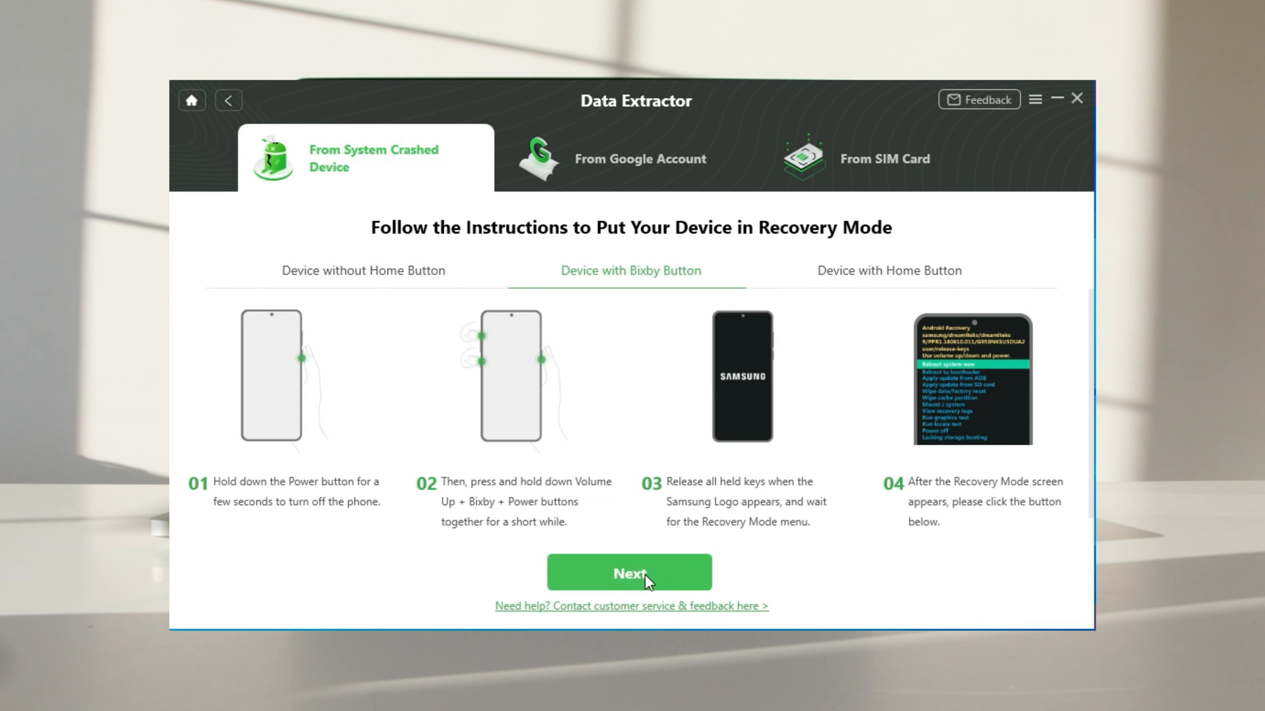
left_click(629, 573)
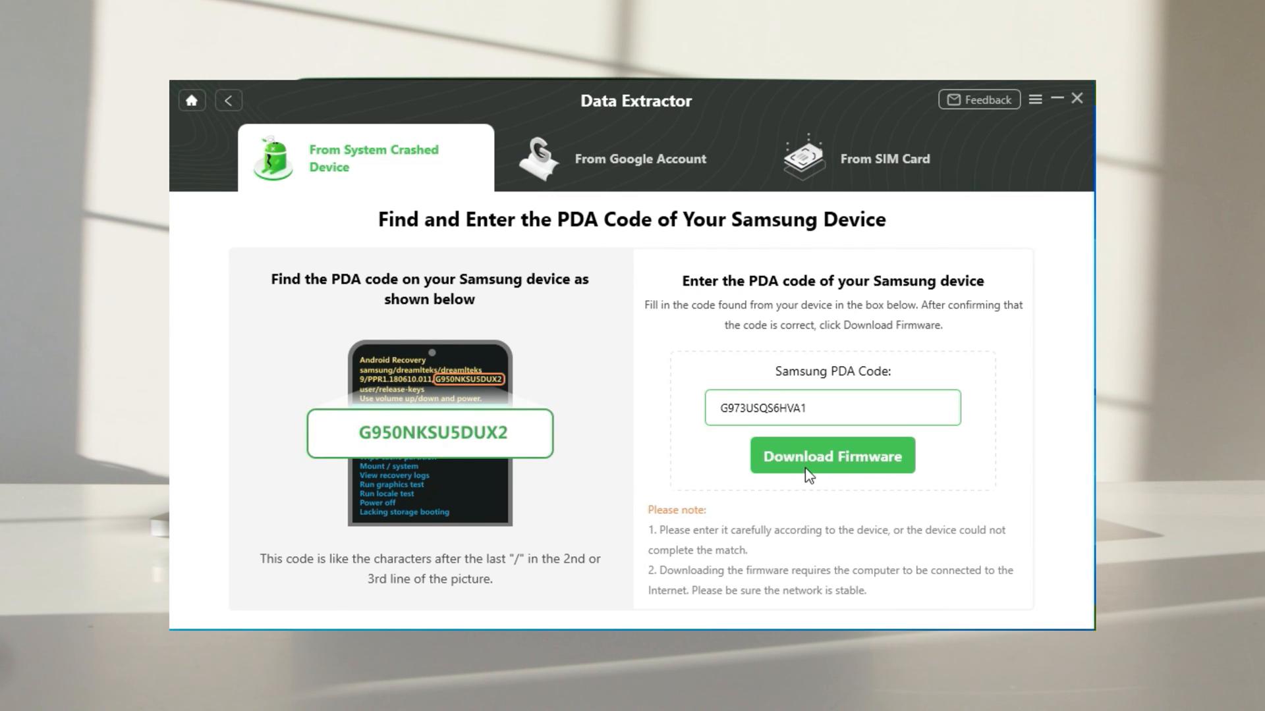
left_click(831, 455)
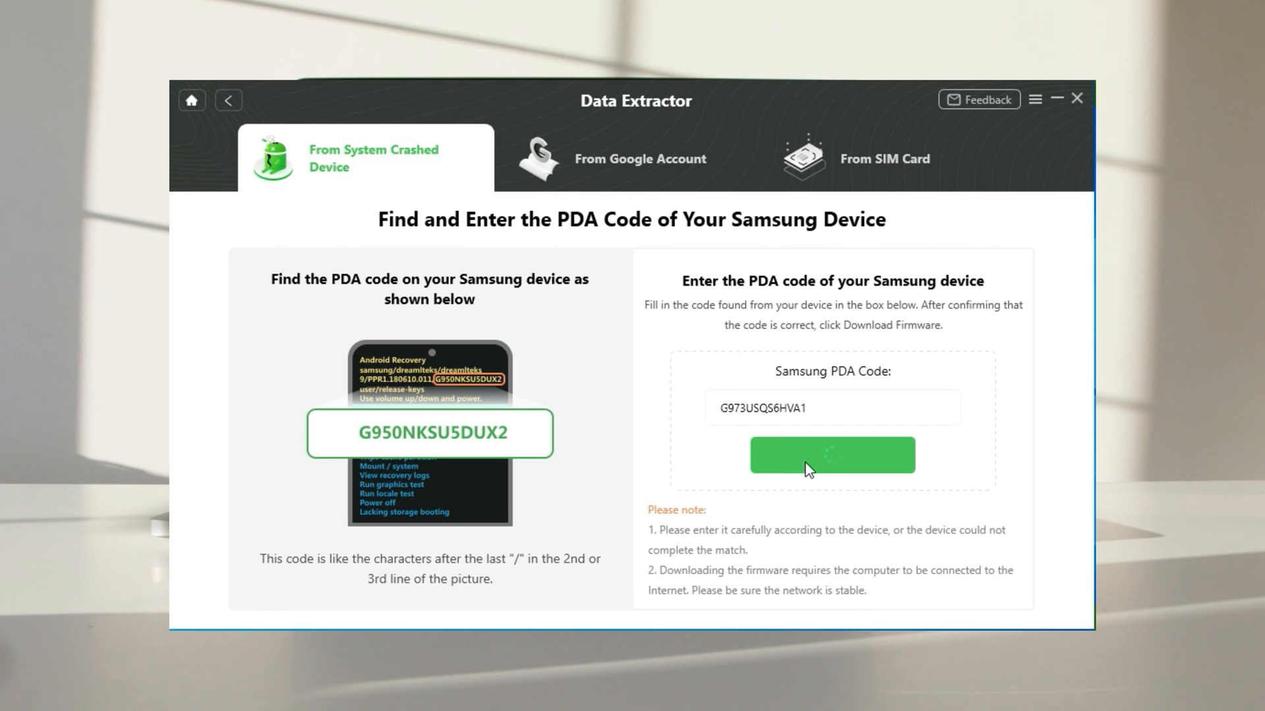
left_click(831, 456)
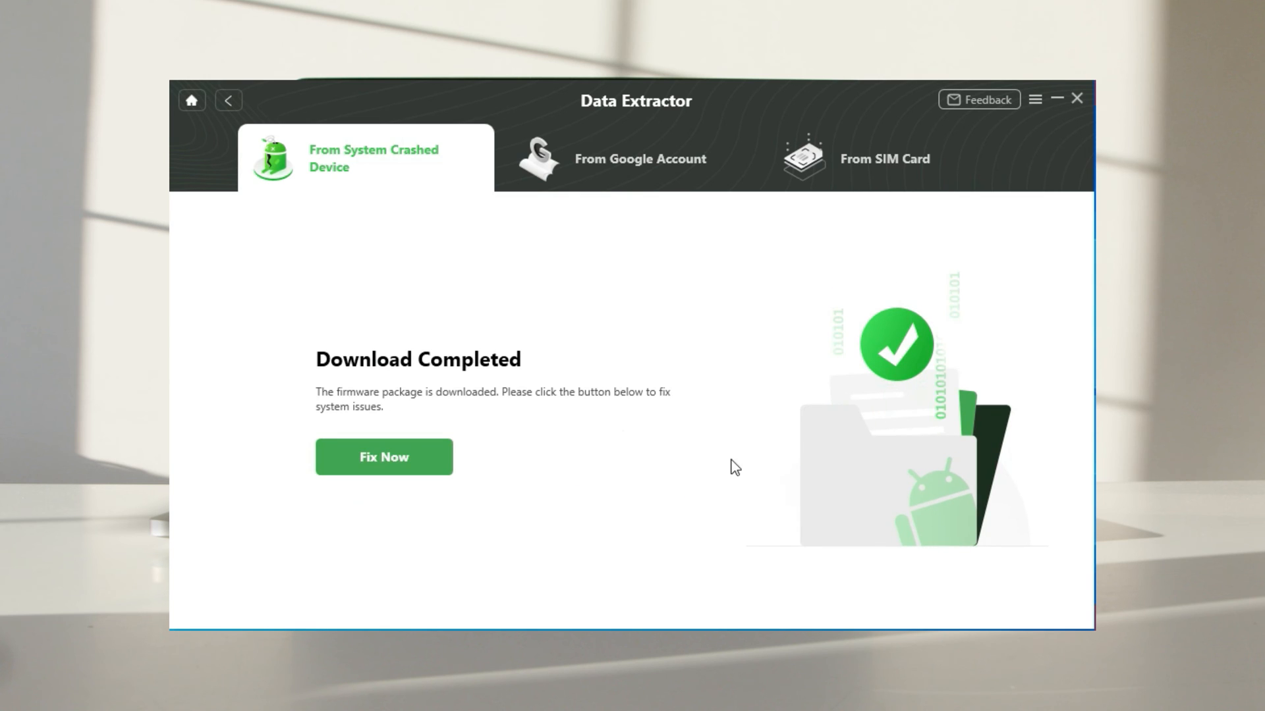
left_click(383, 457)
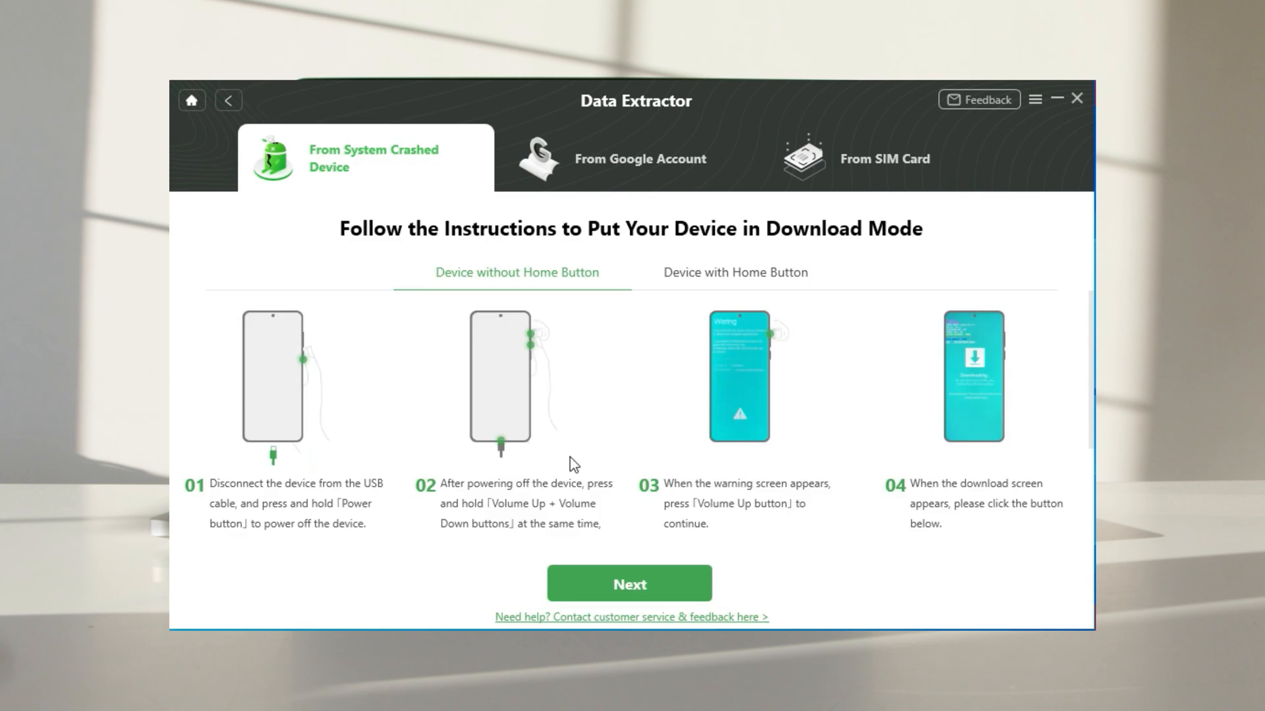
mouse_move(621, 466)
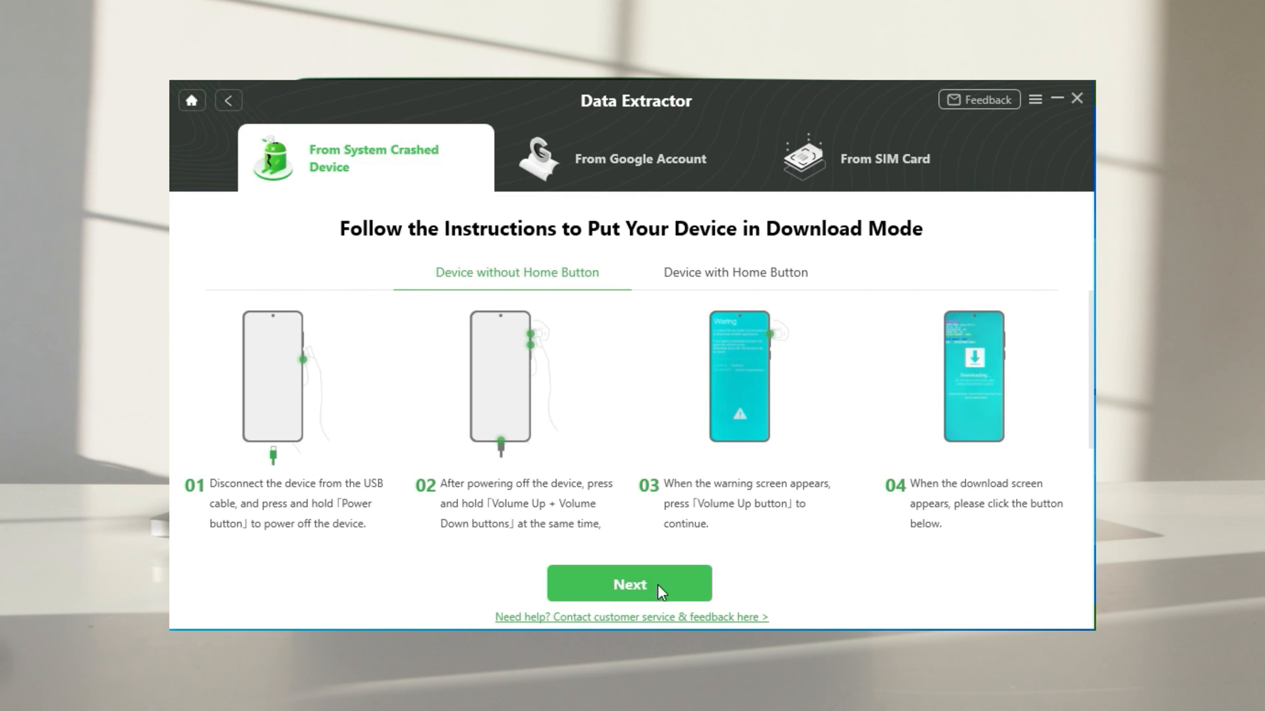
left_click(630, 584)
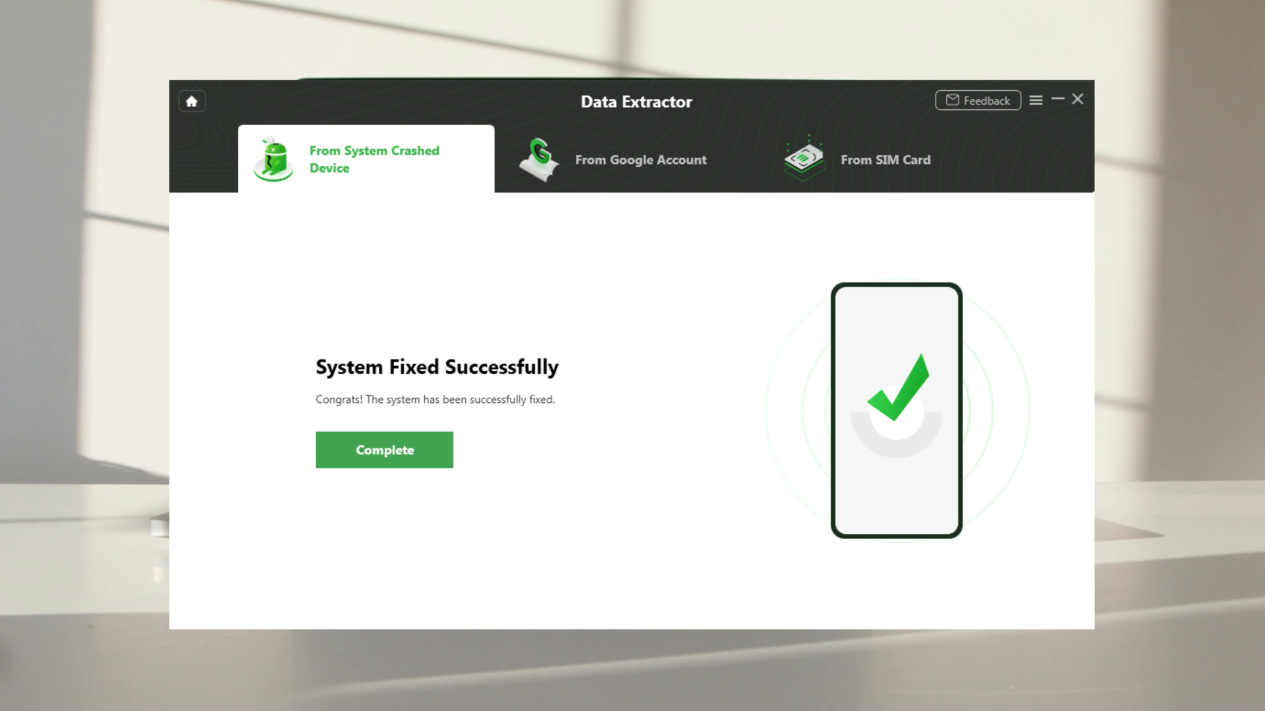
Select all 61 extracted items and export them to the PC Desktop.
left_click(384, 449)
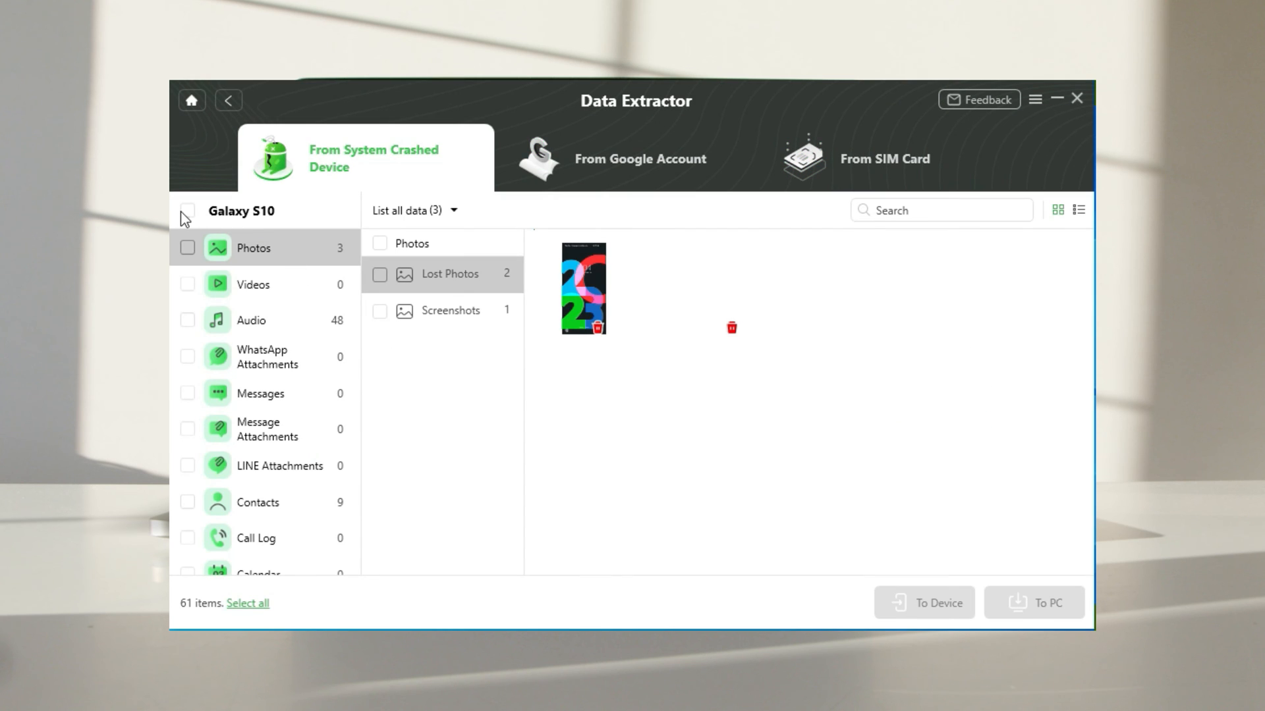
left_click(187, 211)
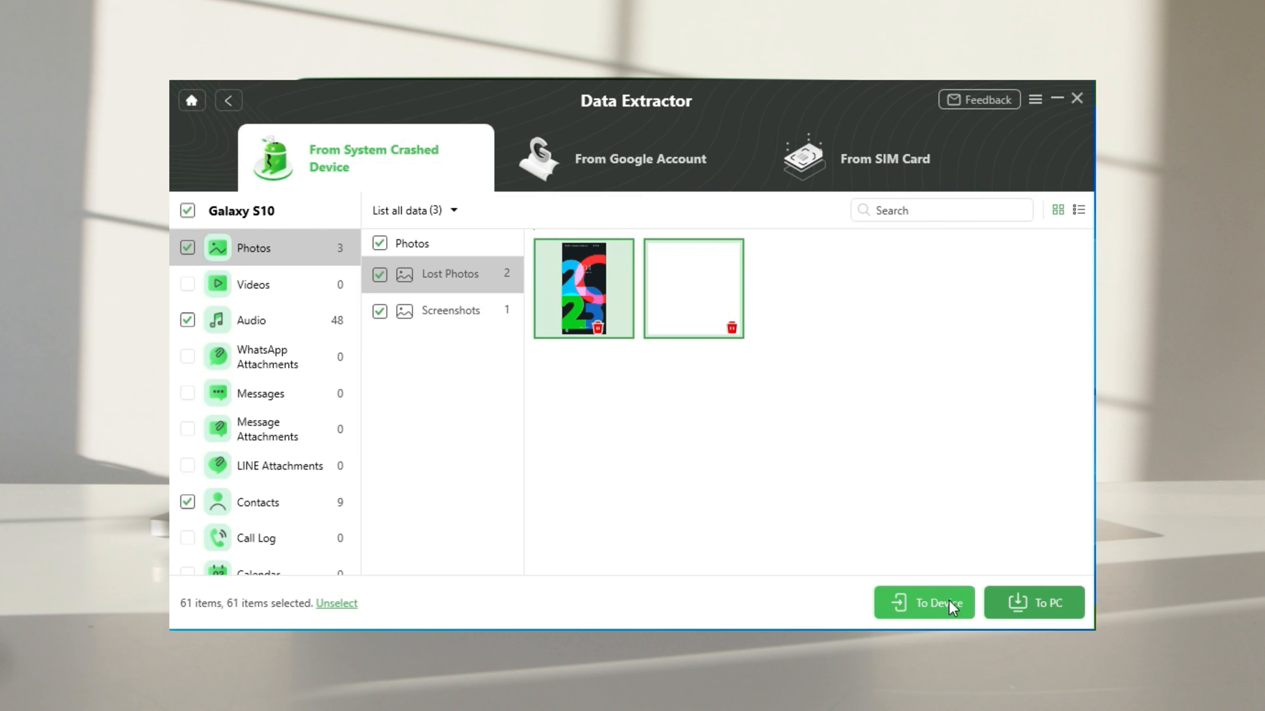
mouse_move(1035, 603)
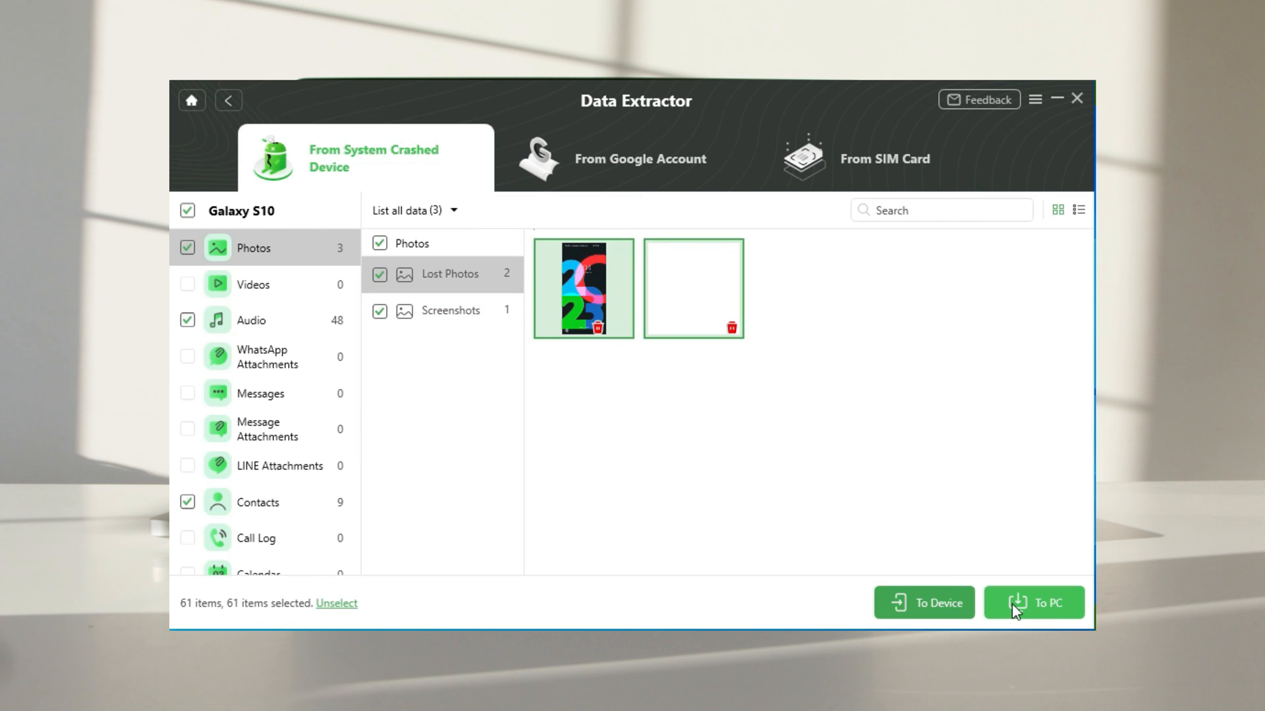
left_click(1035, 602)
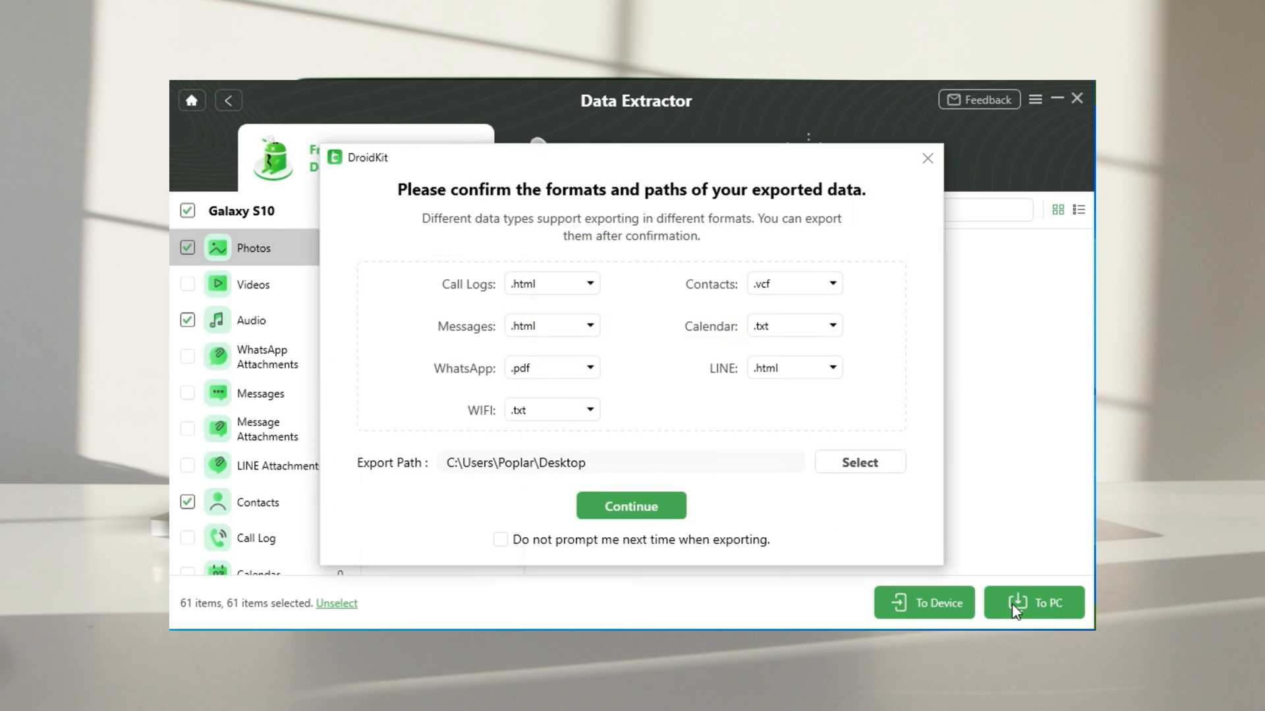
mouse_move(698, 491)
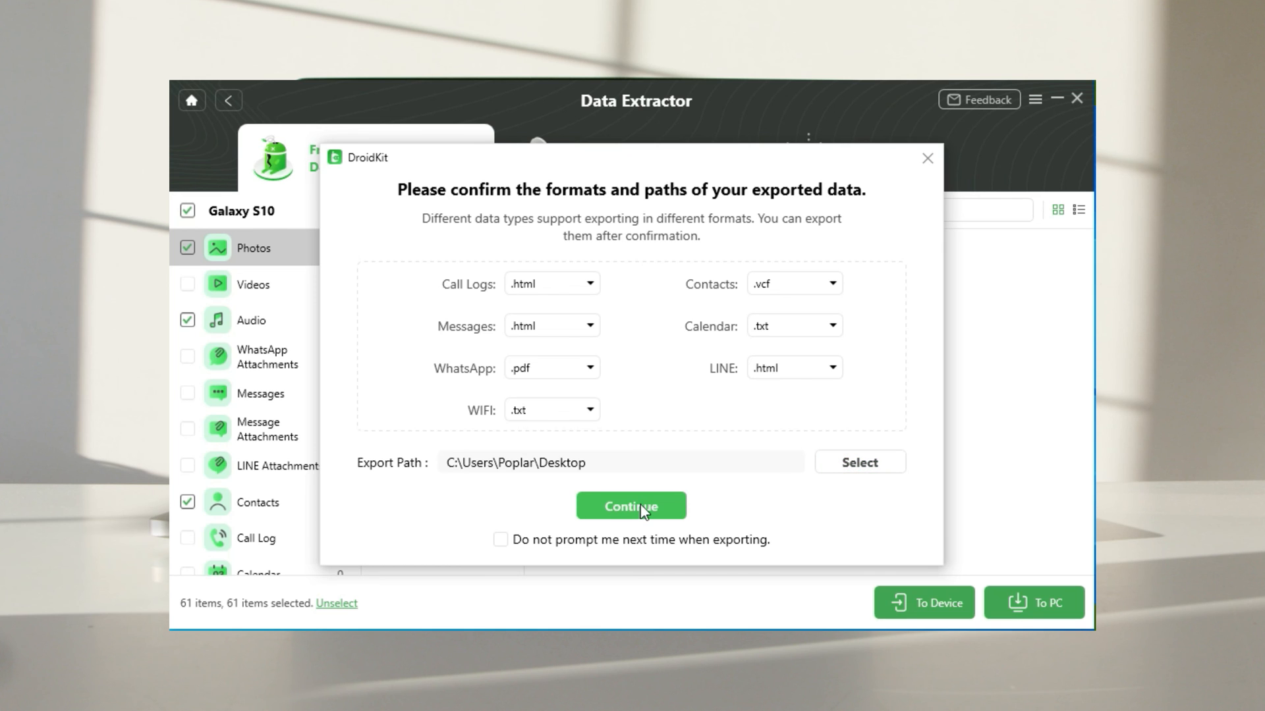
mouse_move(643, 516)
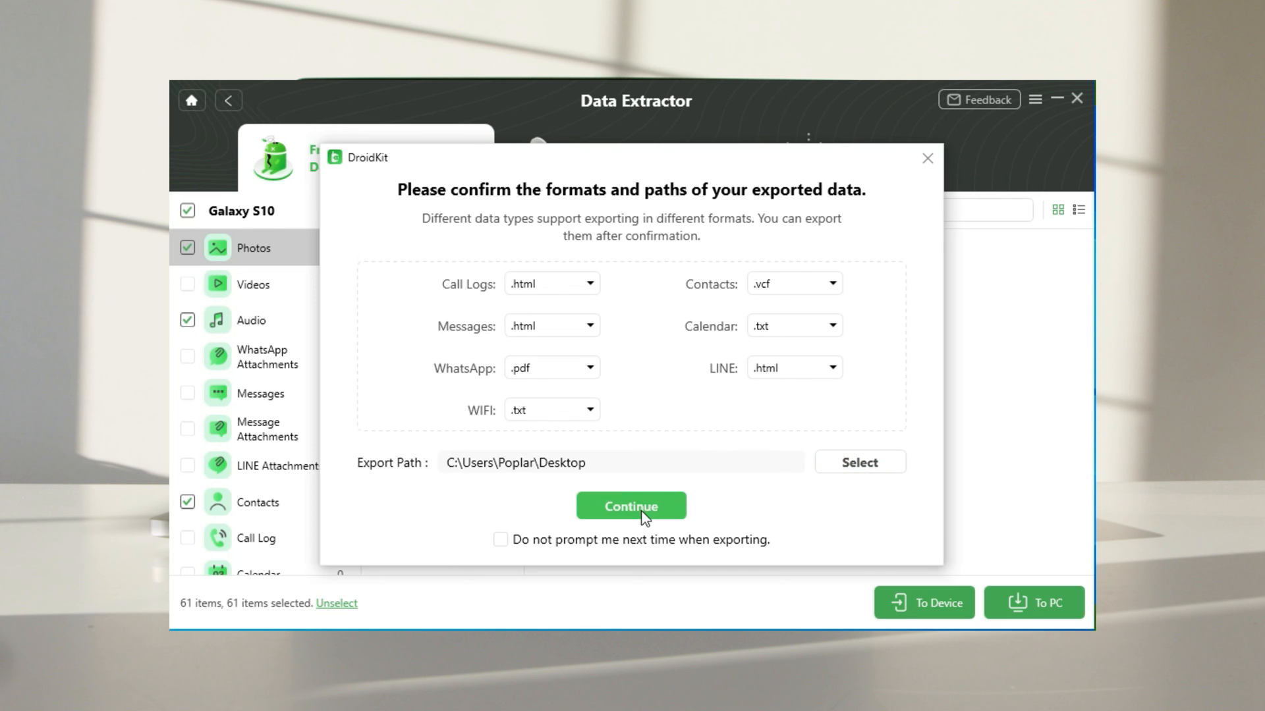
left_click(631, 507)
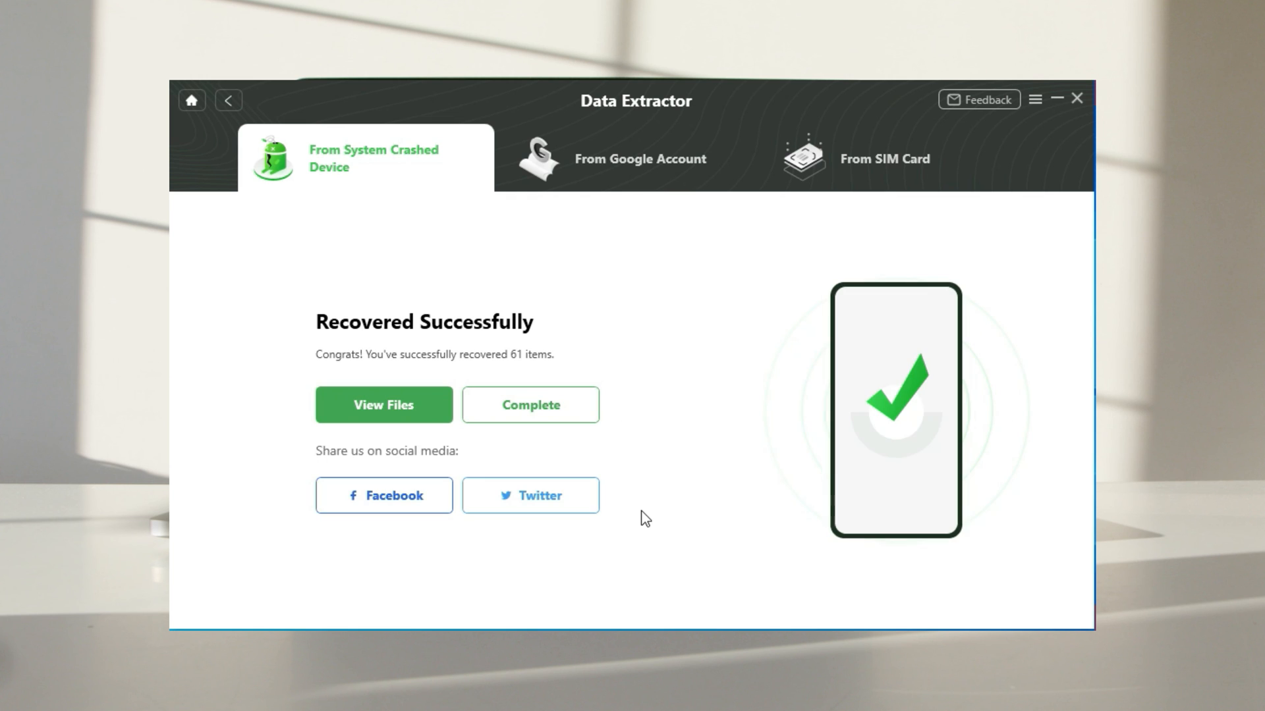
mouse_move(722, 477)
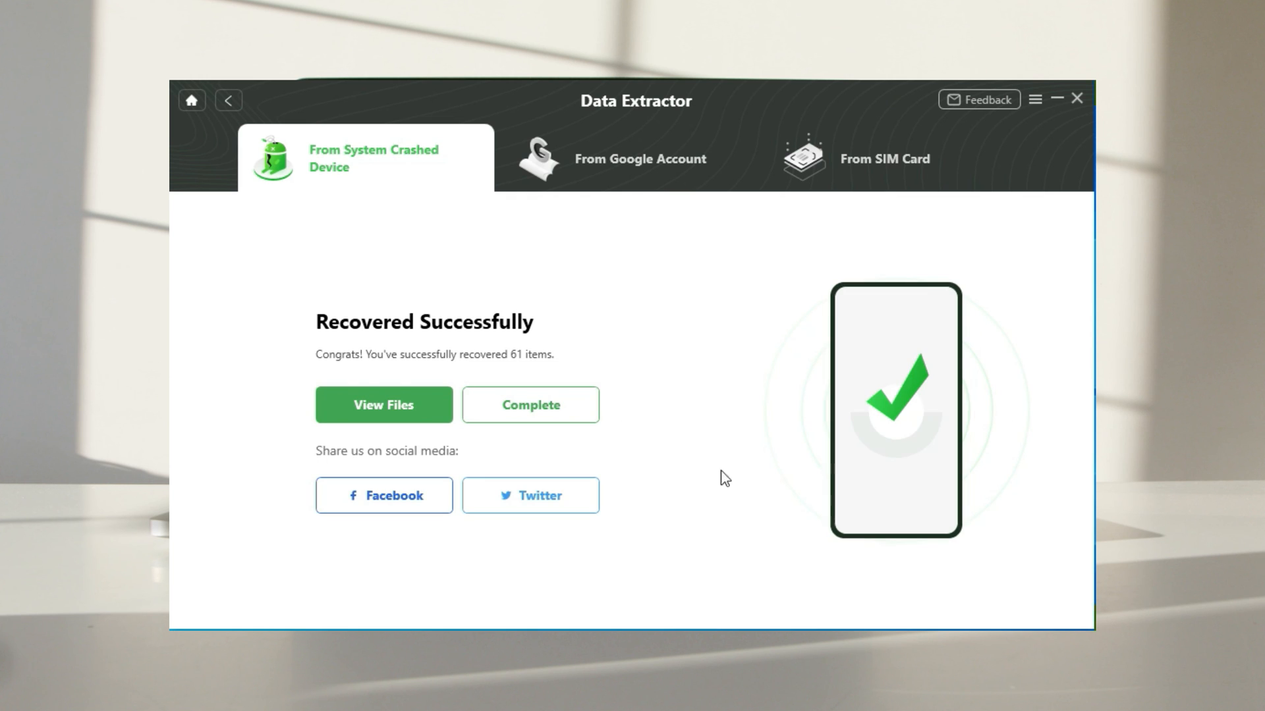
mouse_move(384, 405)
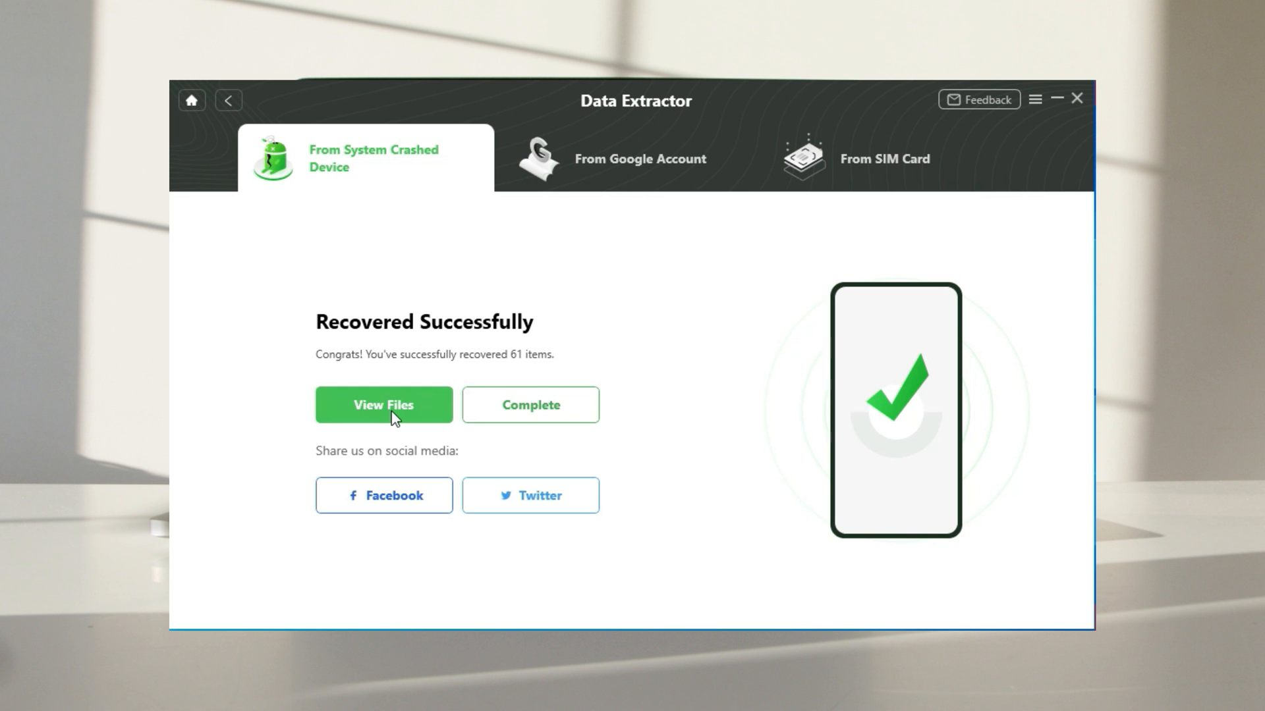